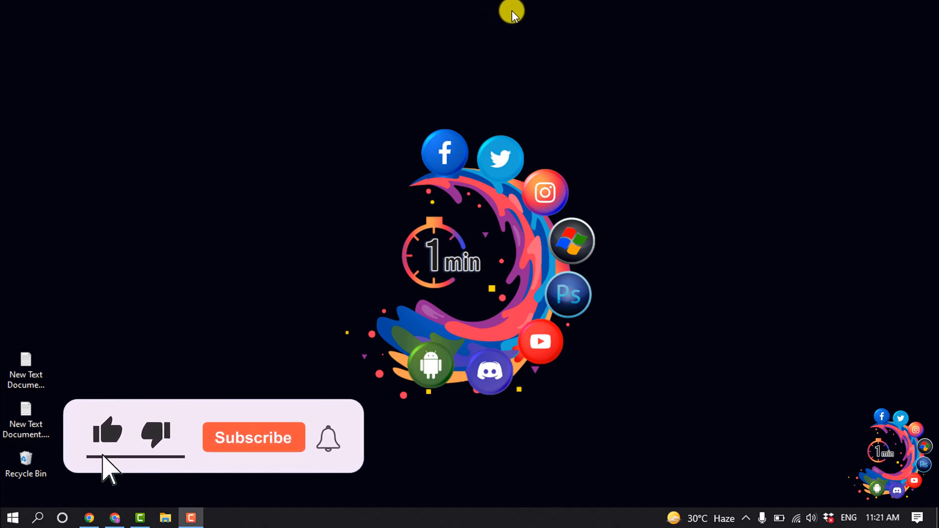
- Bring the Chrome browser to the front, showing the Namecheap Domain List
left_click(253, 438)
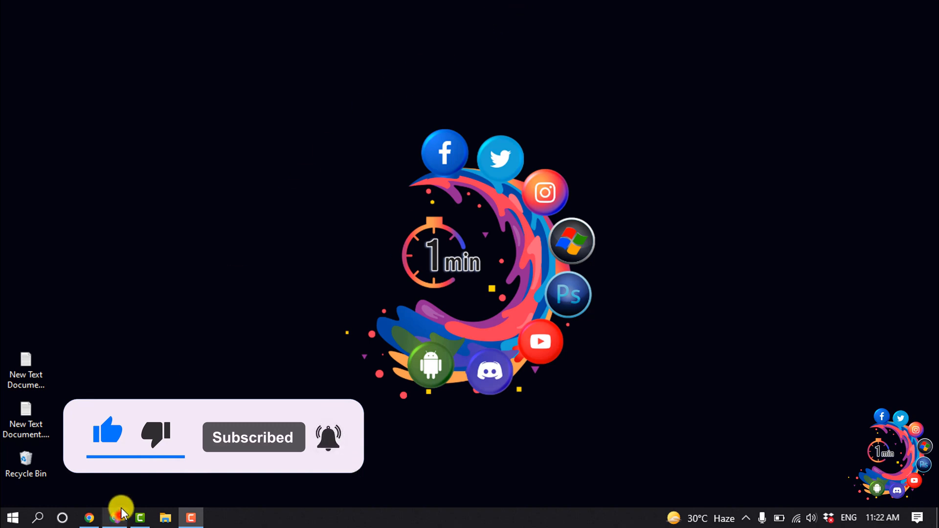
left_click(89, 517)
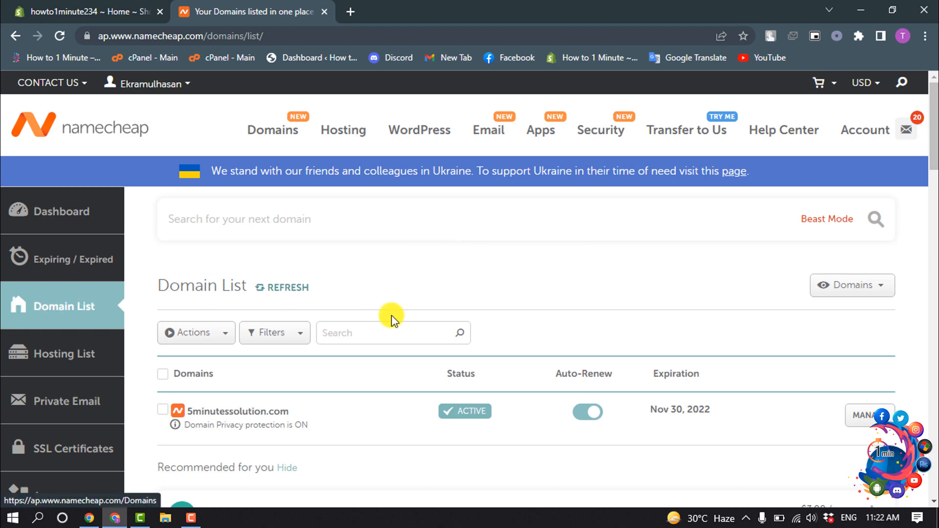
- Scroll the Domain List down and open MANAGE for howto1minute.com
scroll("down", 3)
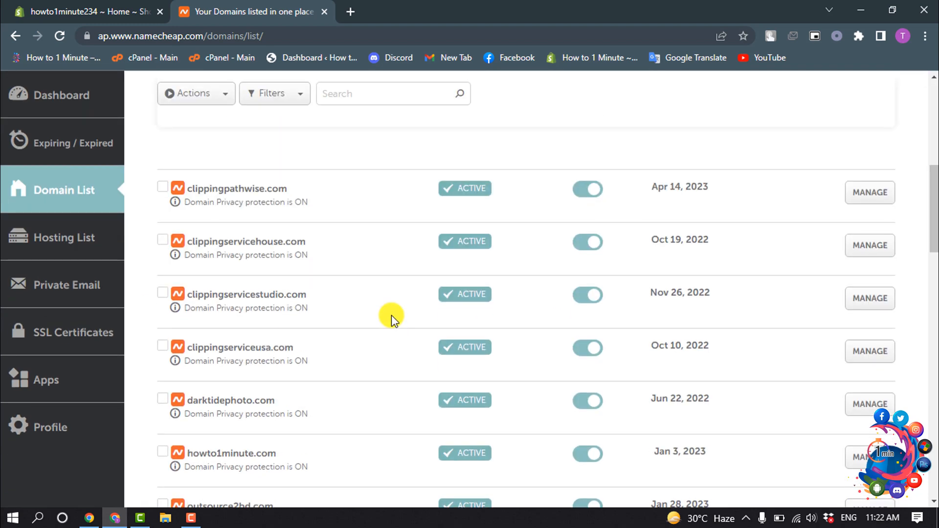
scroll("down", 3)
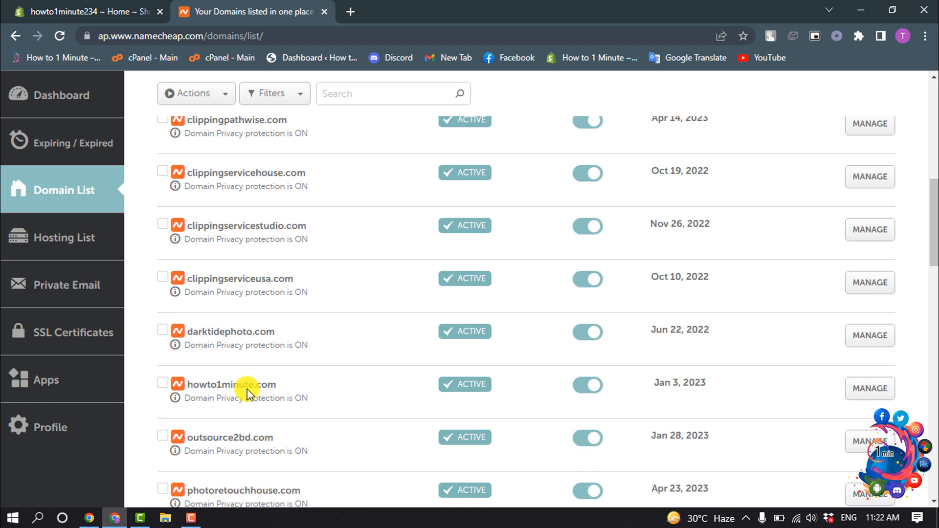
mouse_move(195, 394)
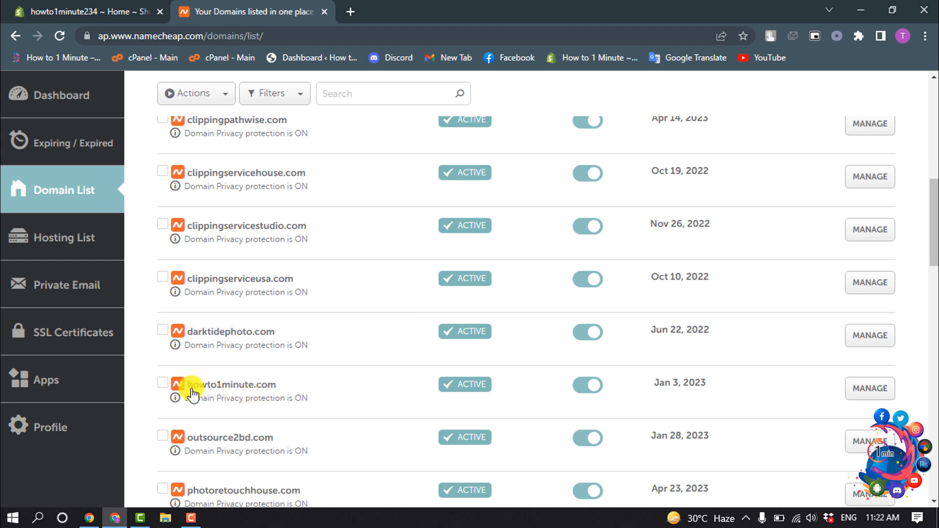
mouse_move(592, 401)
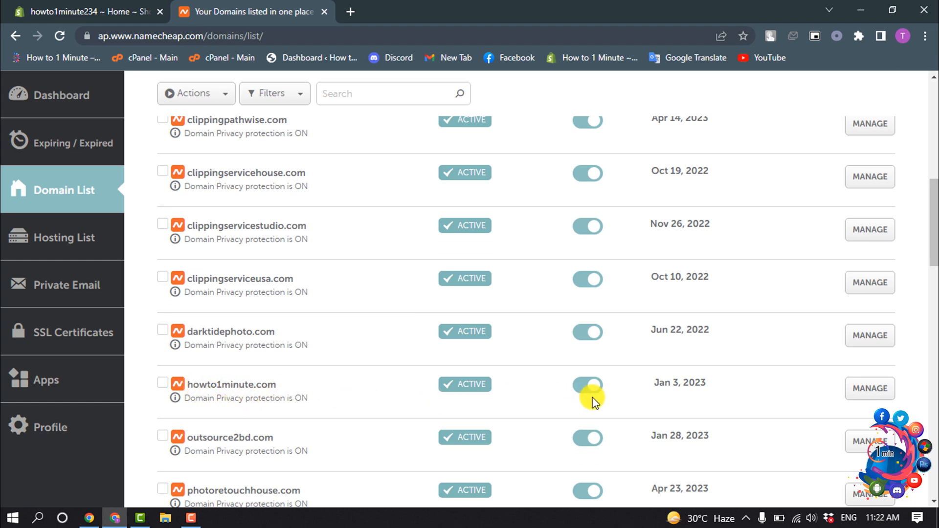
left_click(869, 387)
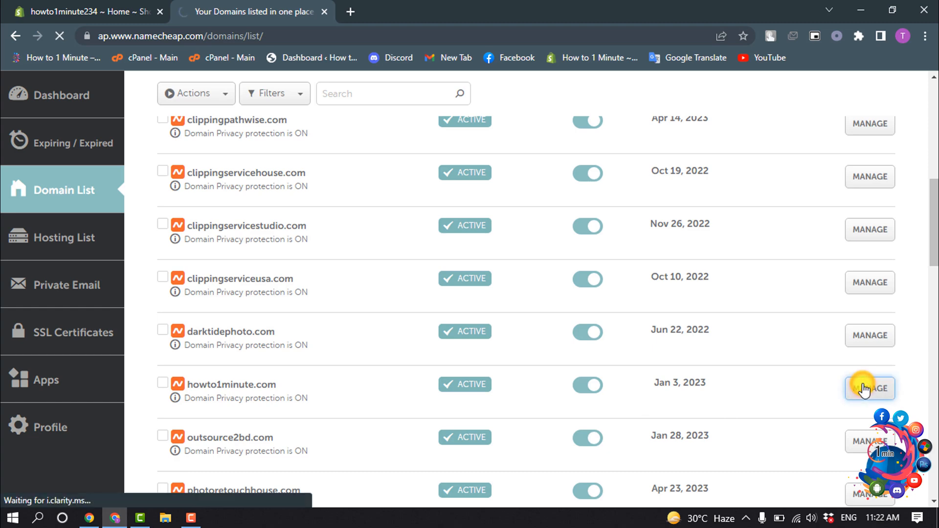
left_click(869, 387)
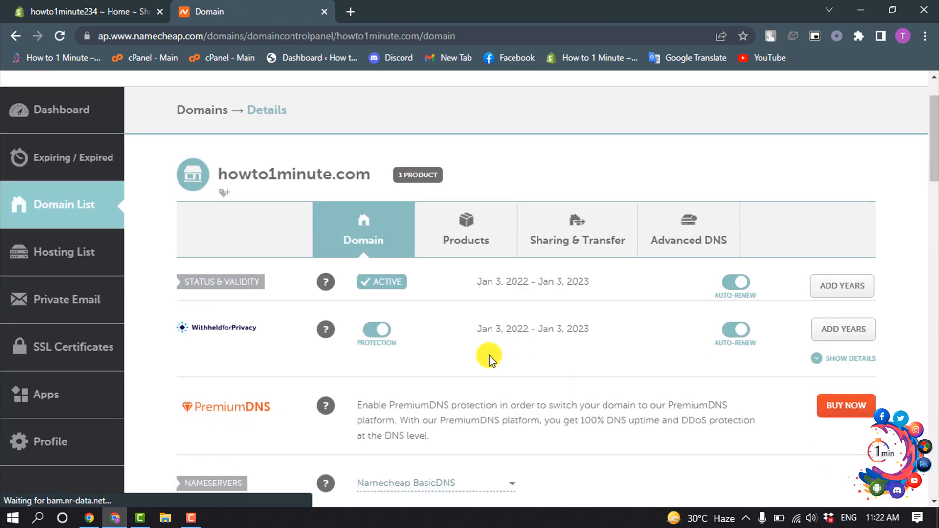
scroll("down", 3)
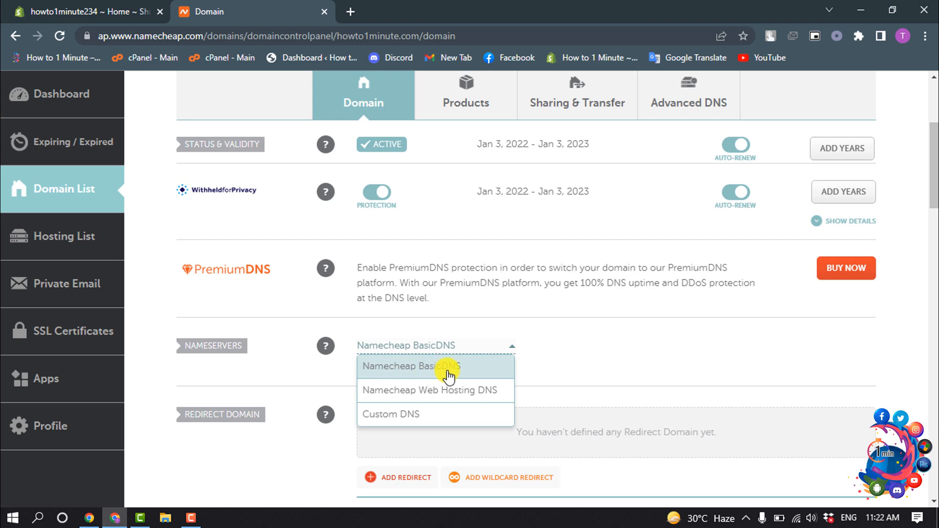
left_click(410, 366)
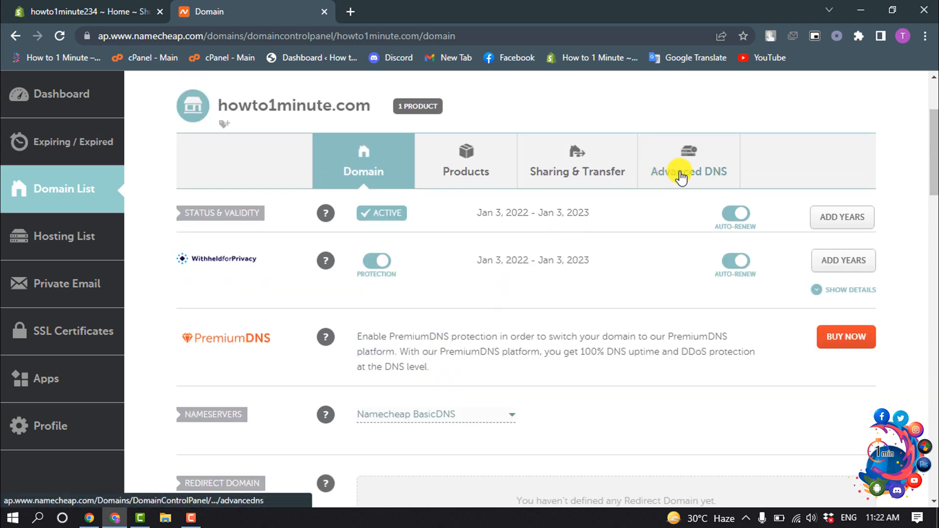
- On the Advanced DNS tab, select the Shopify DNS template for howto1minute.com
left_click(688, 171)
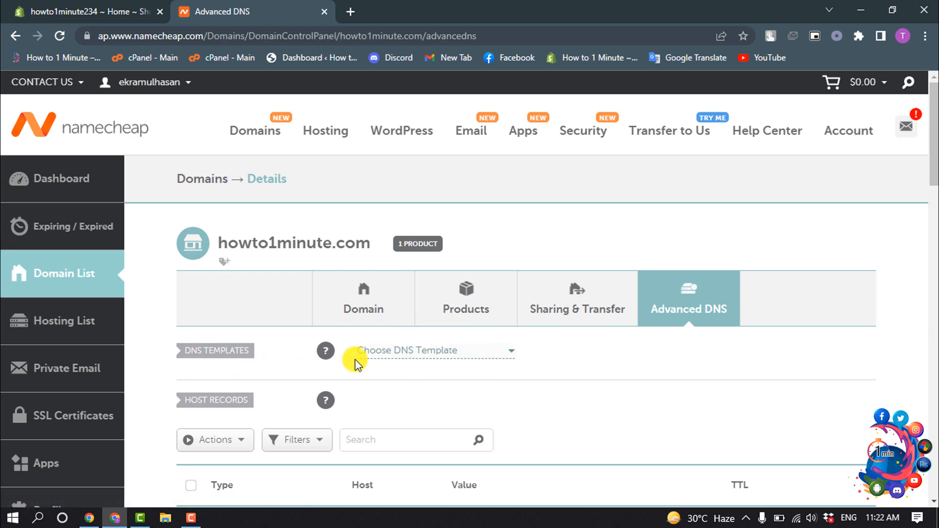
left_click(434, 350)
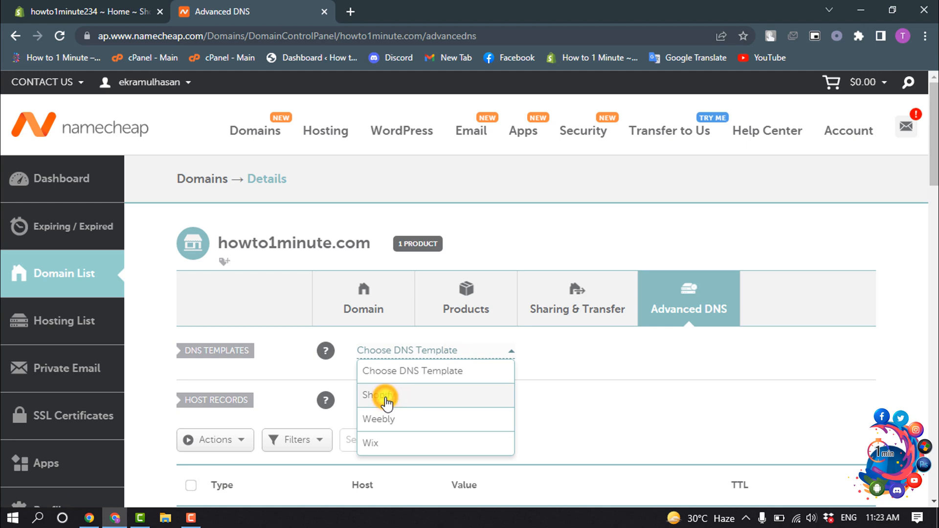
left_click(379, 395)
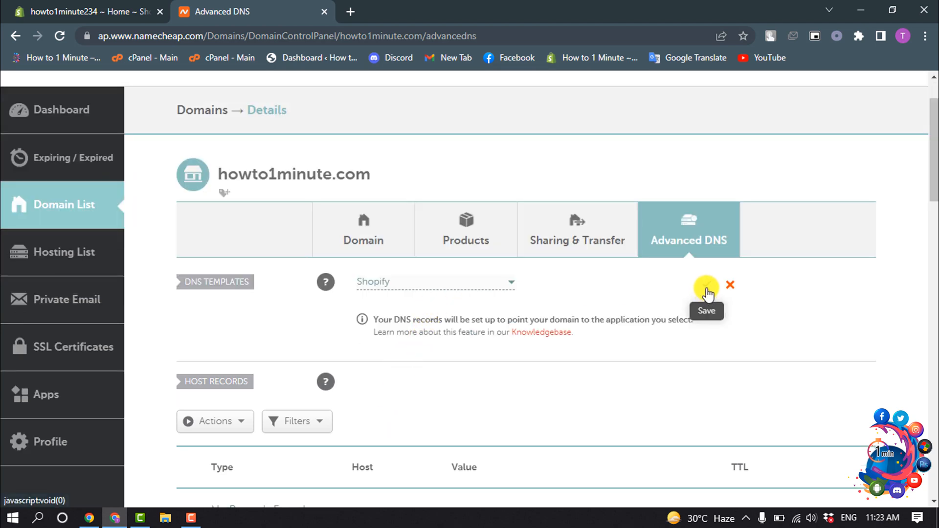
- Save the Shopify template and confirm replacing the existing DNS records
left_click(706, 286)
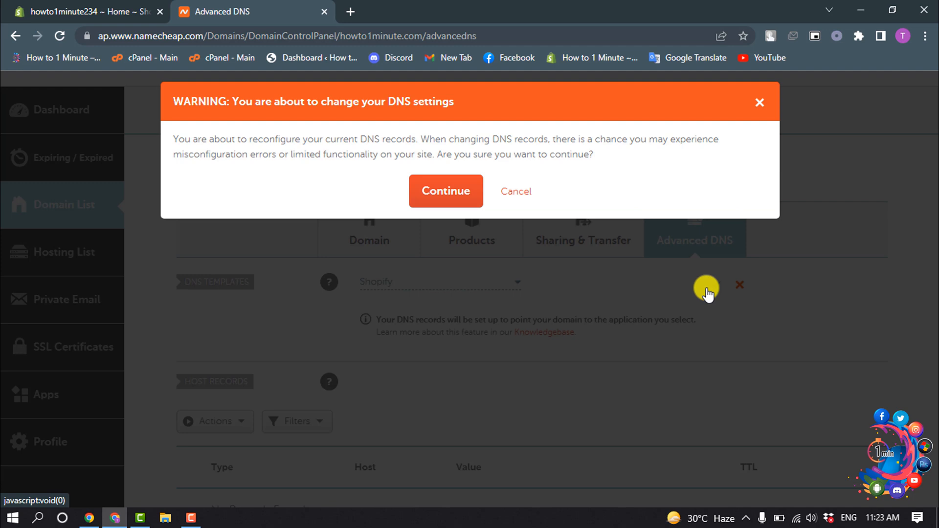
left_click(445, 191)
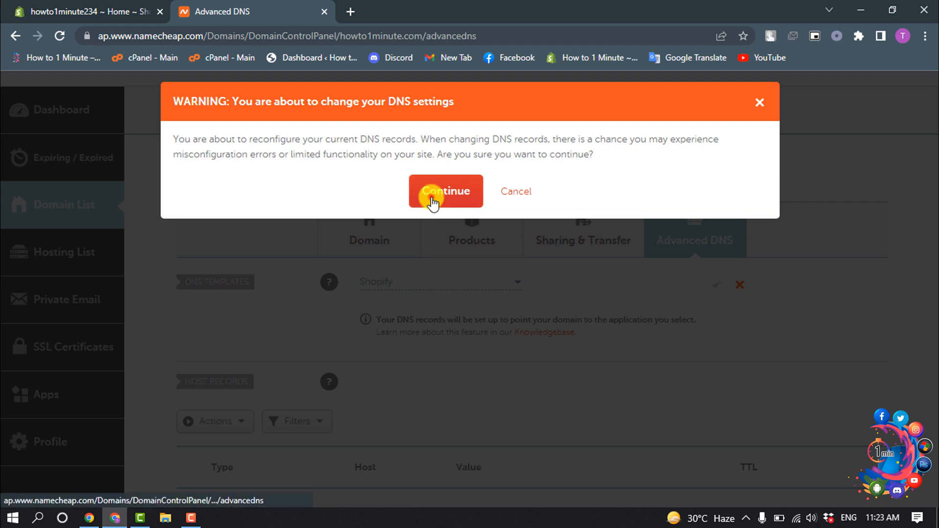
left_click(445, 191)
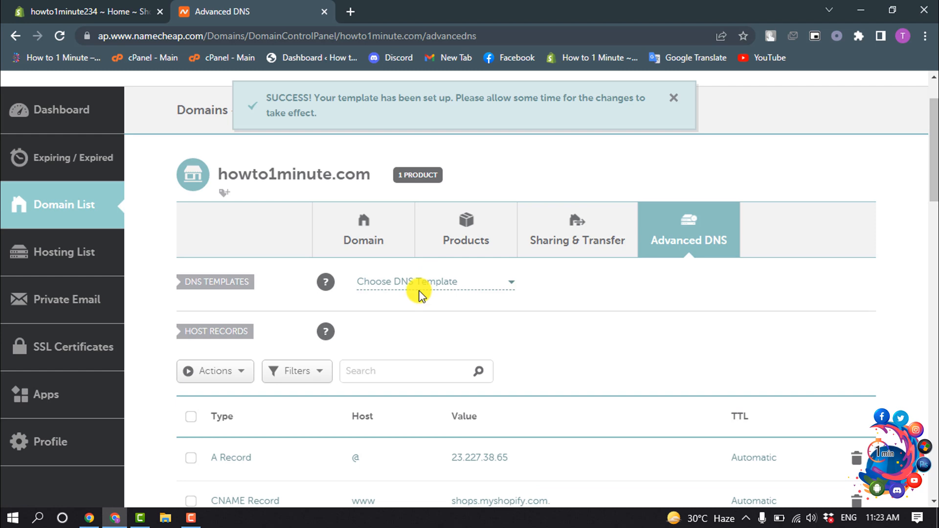
scroll("down", 3)
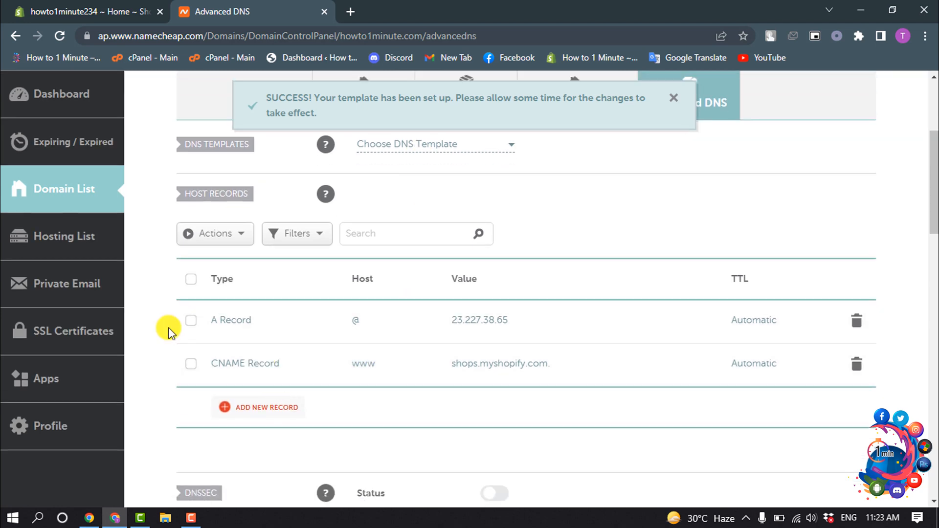
mouse_move(737, 363)
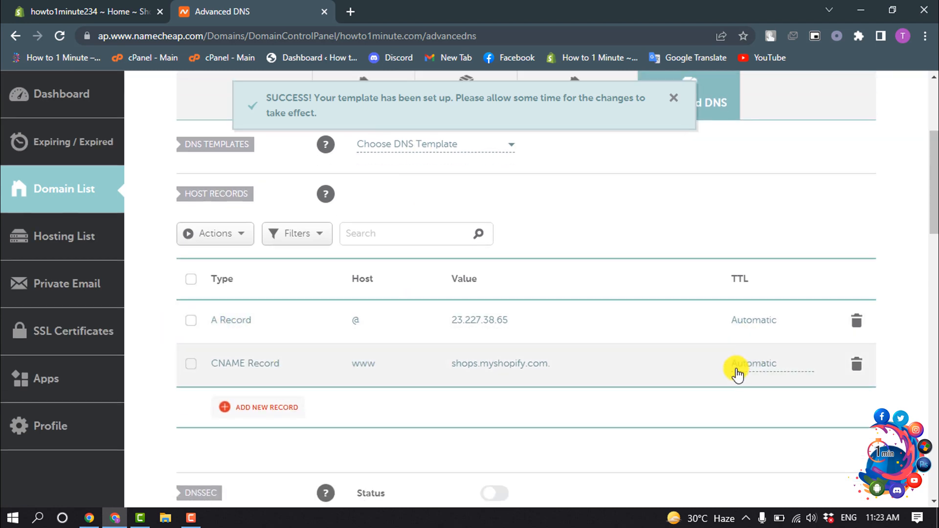
left_click(673, 98)
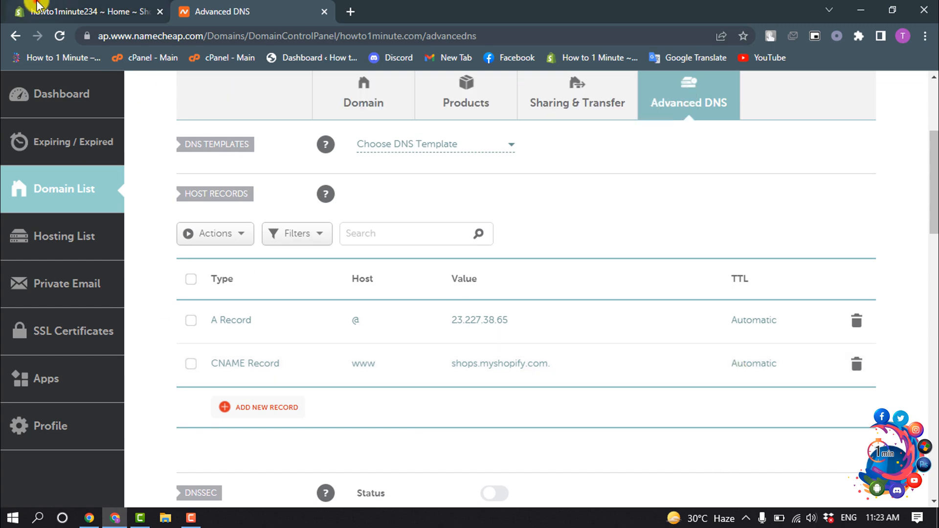
- In the Shopify admin, open Settings > Domains and choose to connect an existing domain
left_click(84, 11)
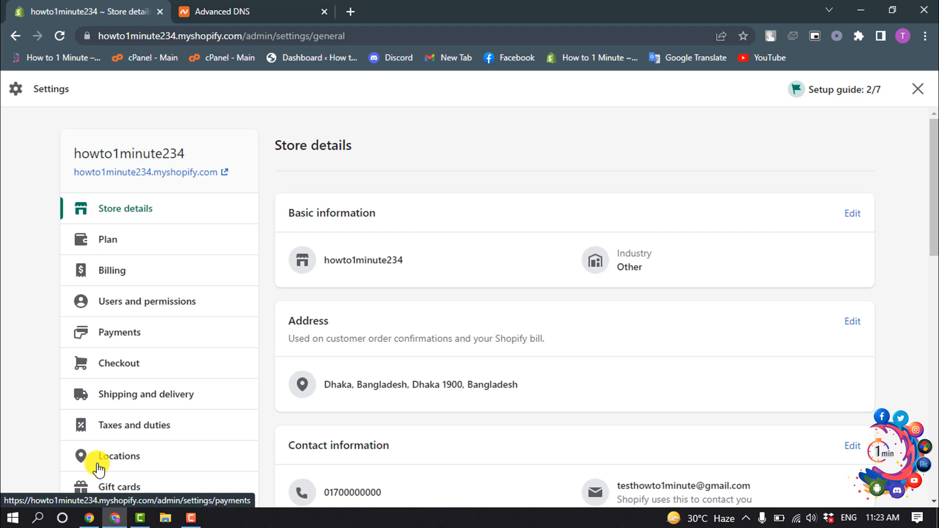
scroll("down", 3)
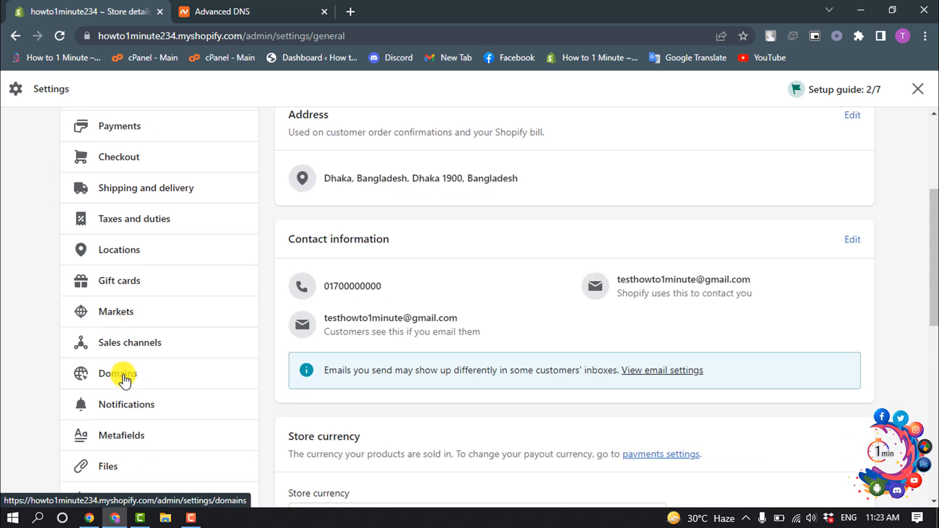
left_click(117, 373)
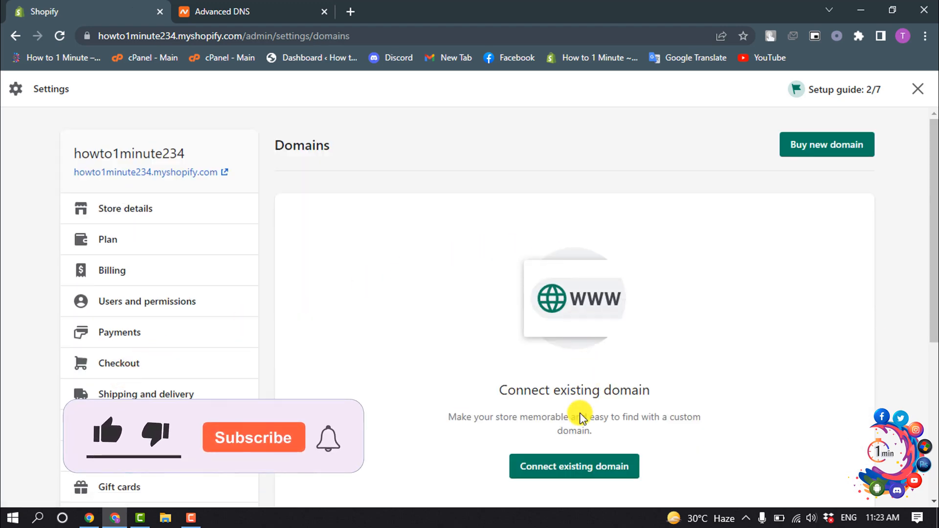
left_click(573, 467)
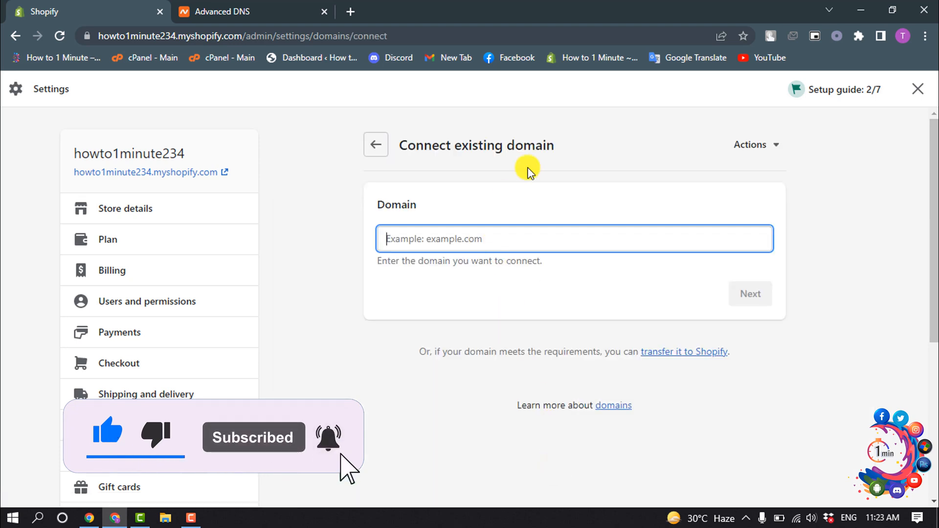
- Enter howto1minute.com as the existing domain and verify its connection
type("howto1minute.com")
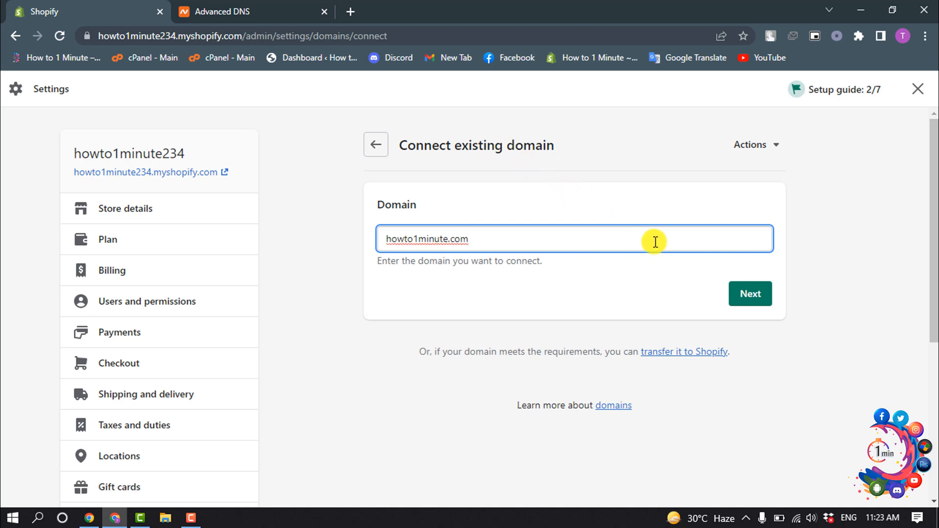
left_click(749, 294)
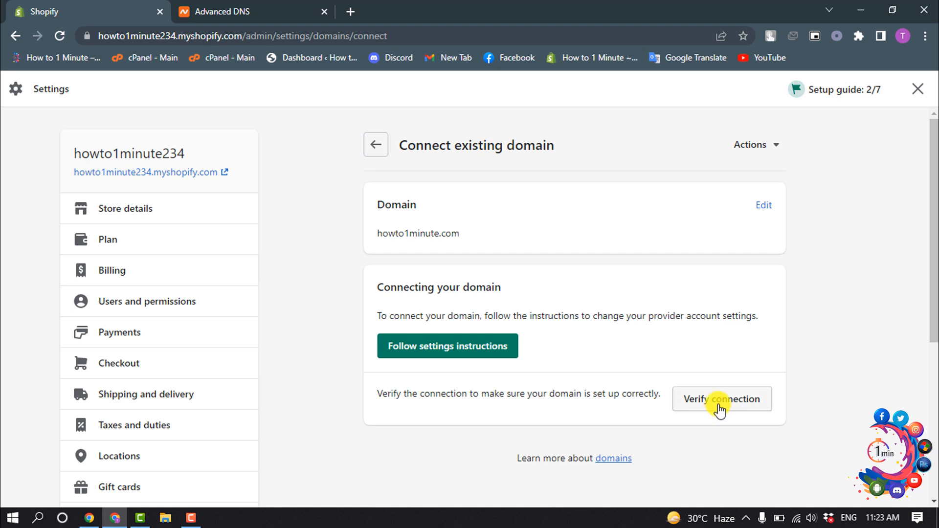
left_click(721, 399)
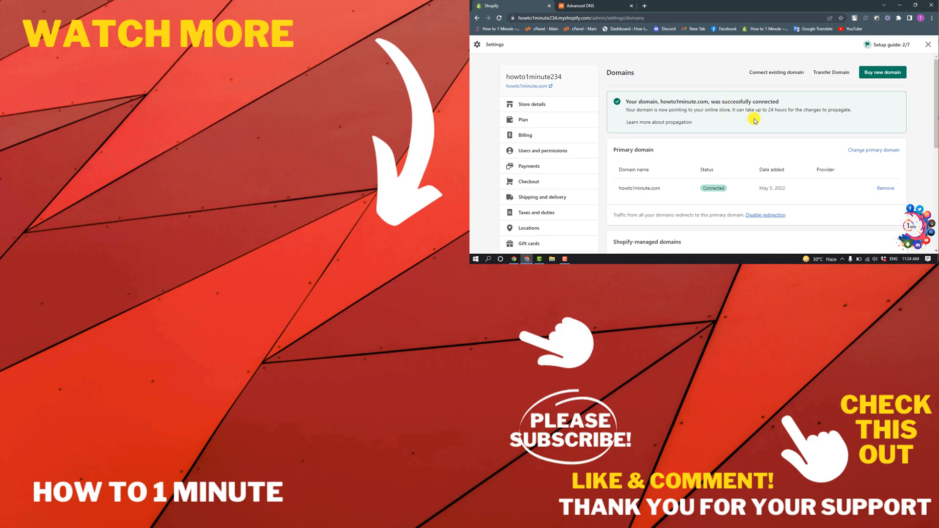
scroll("down", 3)
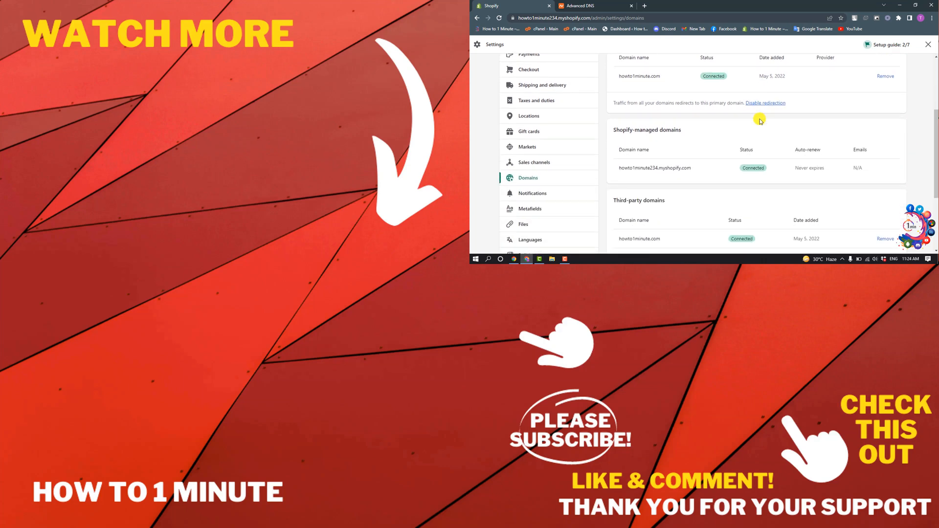
scroll("down", 3)
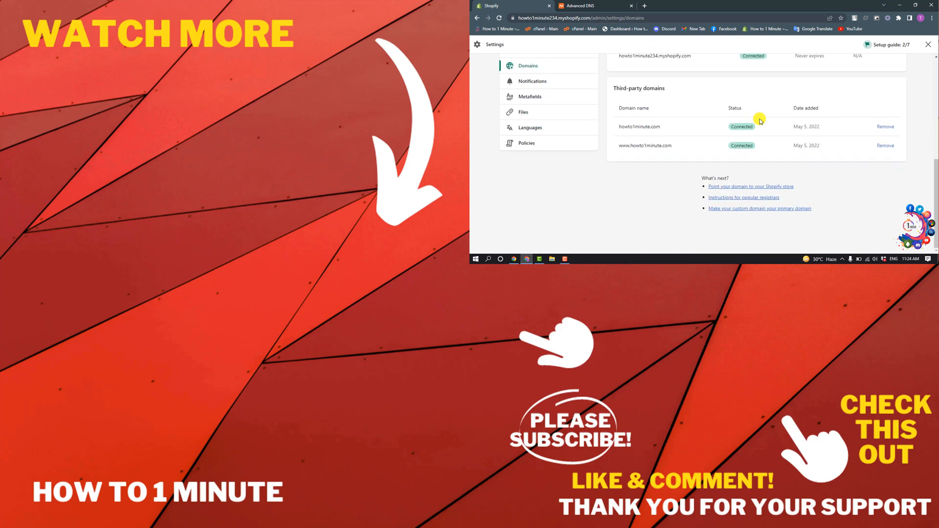